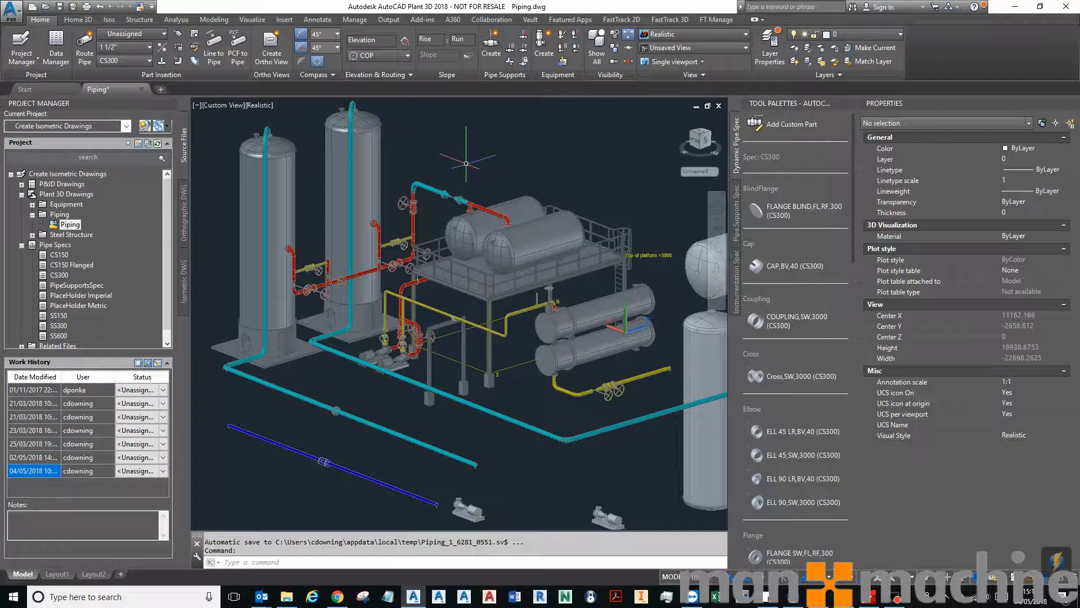
mouse_move(353, 233)
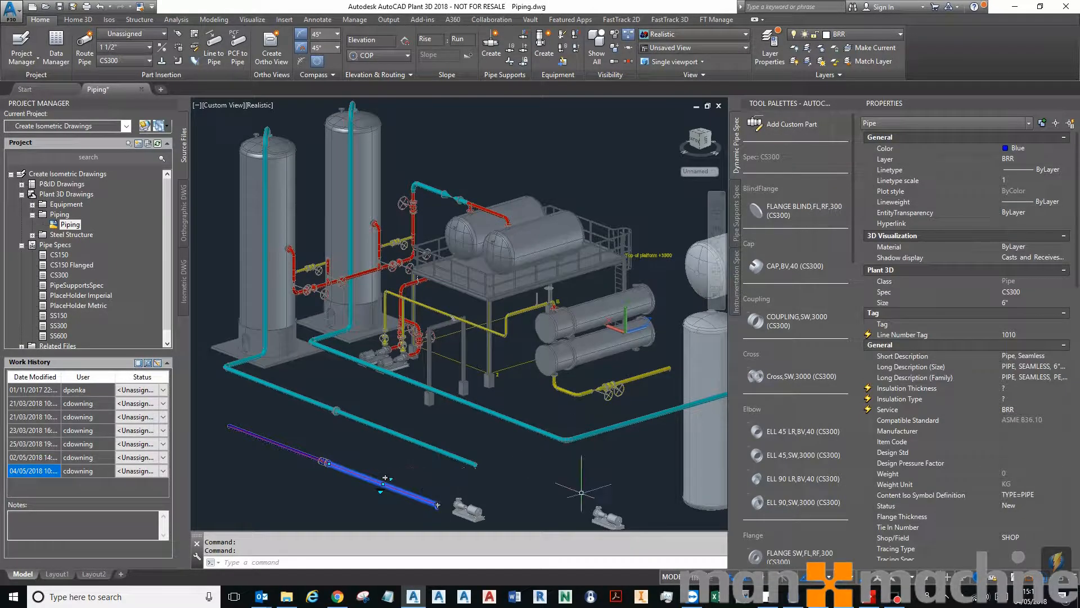
mouse_move(297, 438)
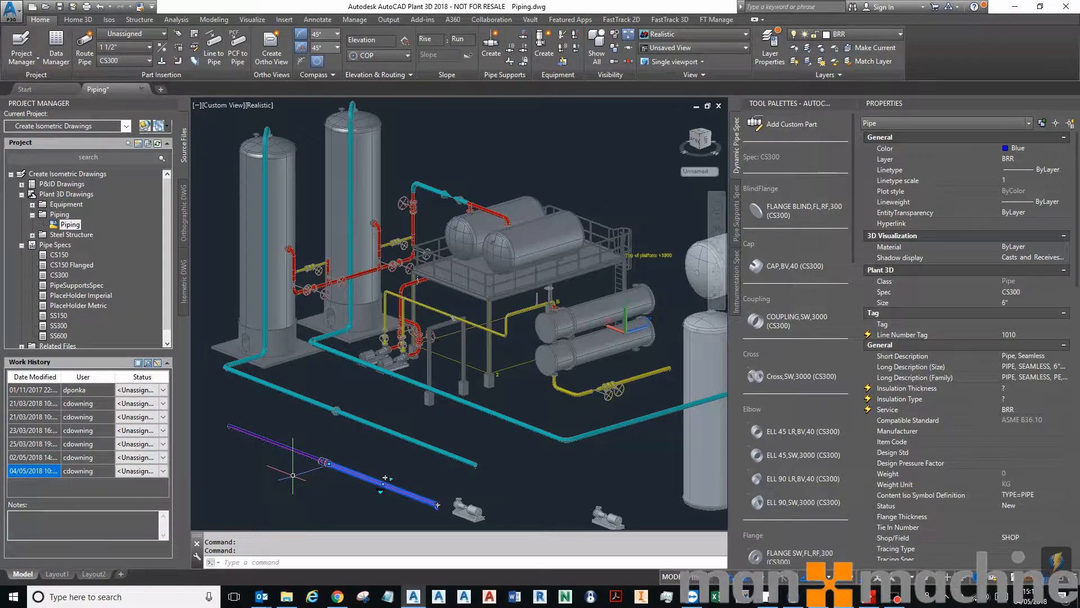
Select the Create Isometric Drawings project in Project Manager and bring up its context menu.
key("escape")
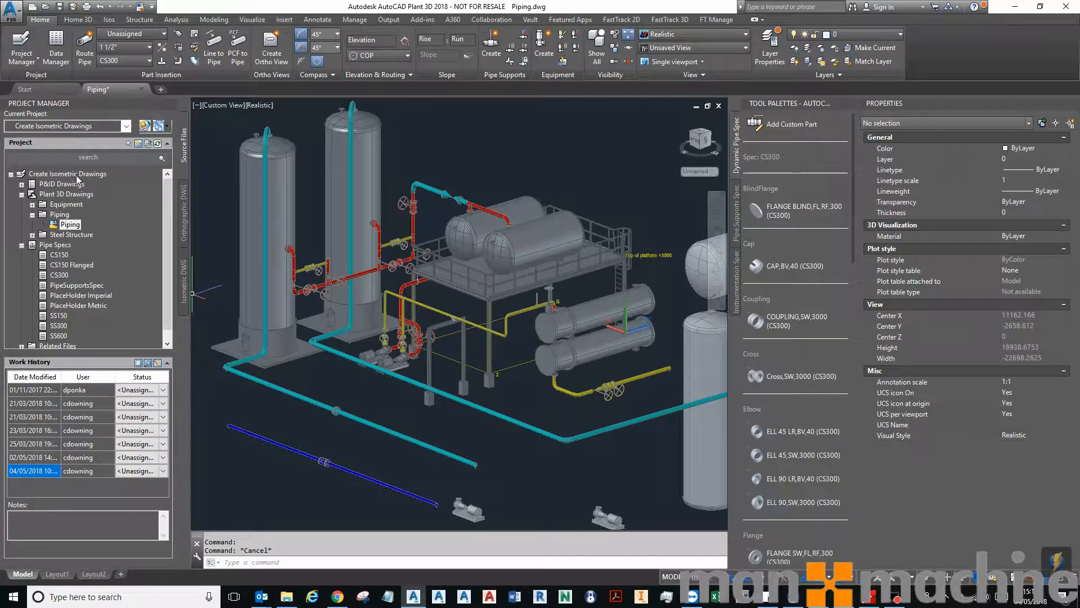
left_click(67, 173)
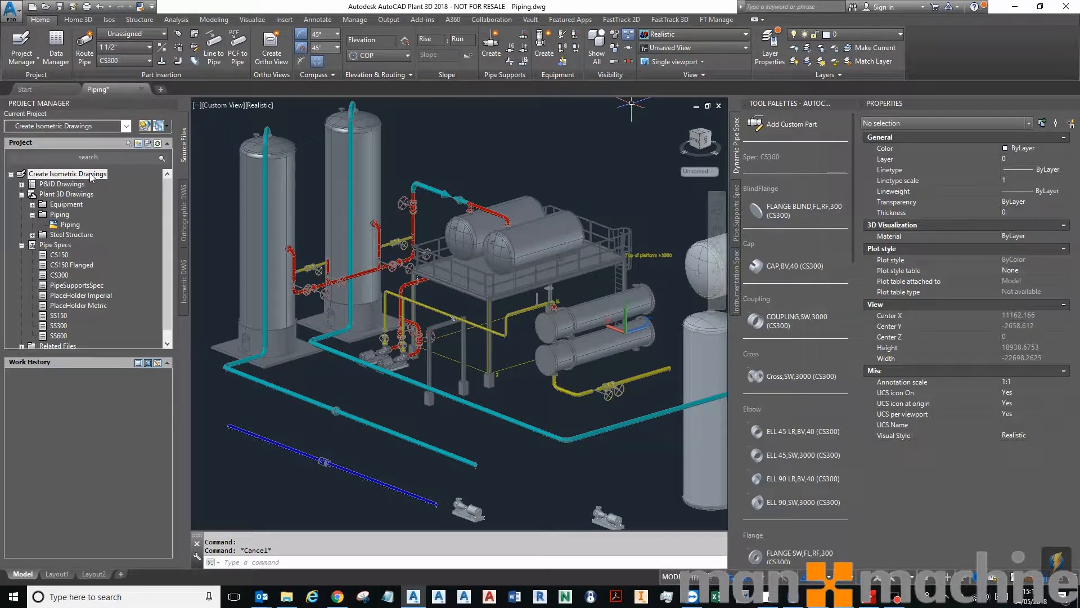
right_click(68, 173)
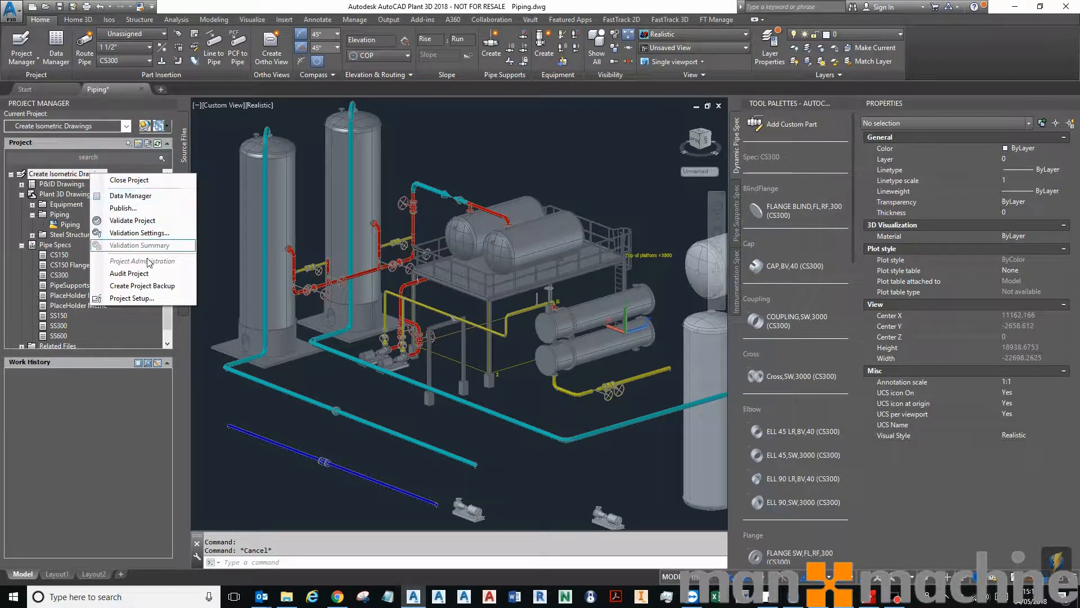
mouse_move(130, 297)
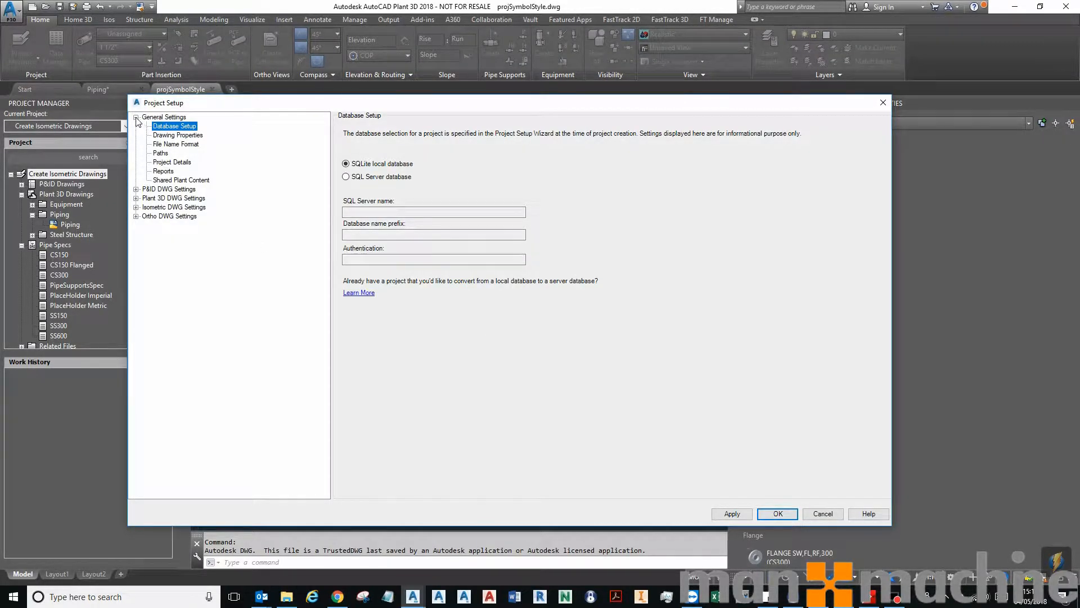
Navigate Plant 3D DWG Settings > Plant 3D Class Definitions to the P3d Line Group class.
left_click(136, 116)
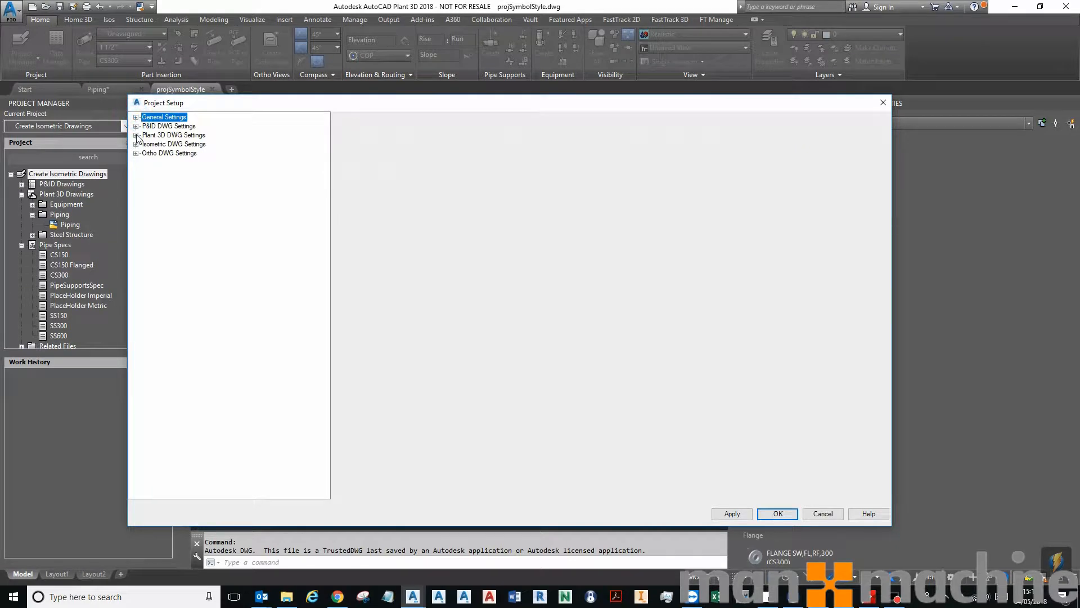
left_click(136, 134)
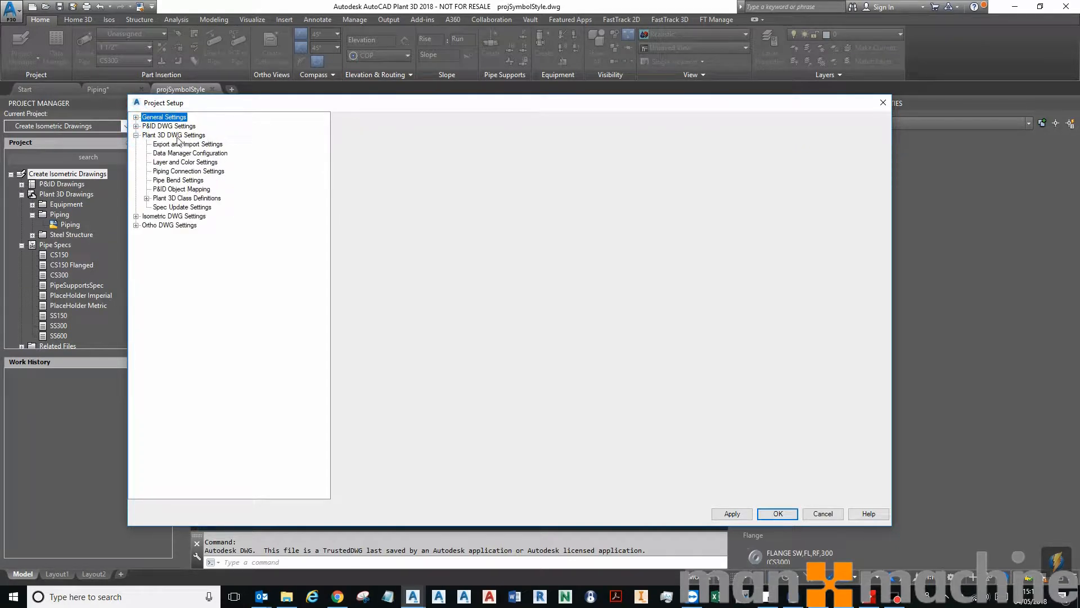
left_click(187, 198)
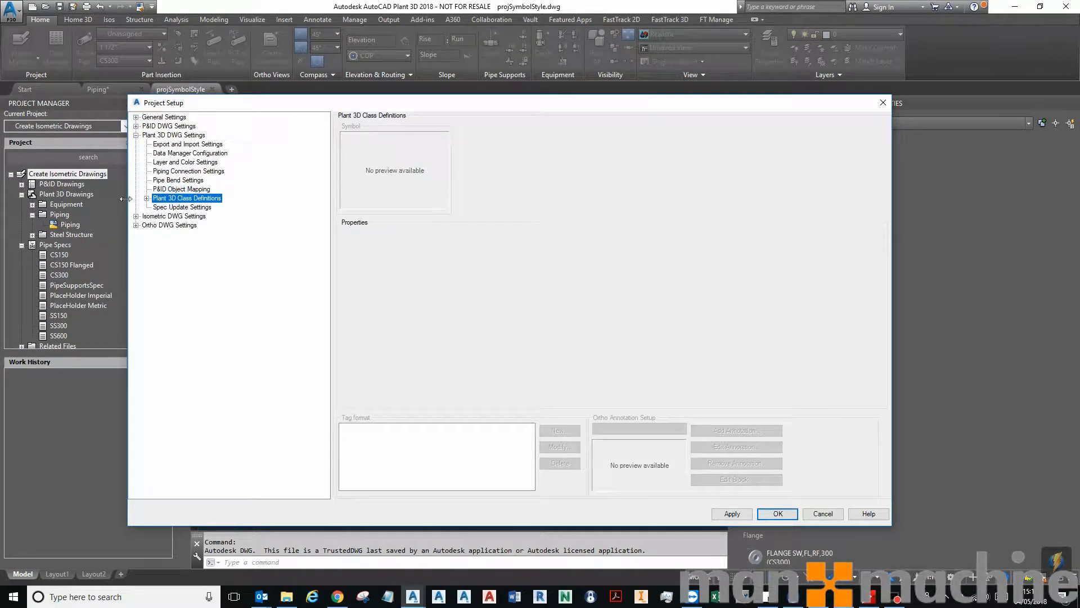
left_click(145, 198)
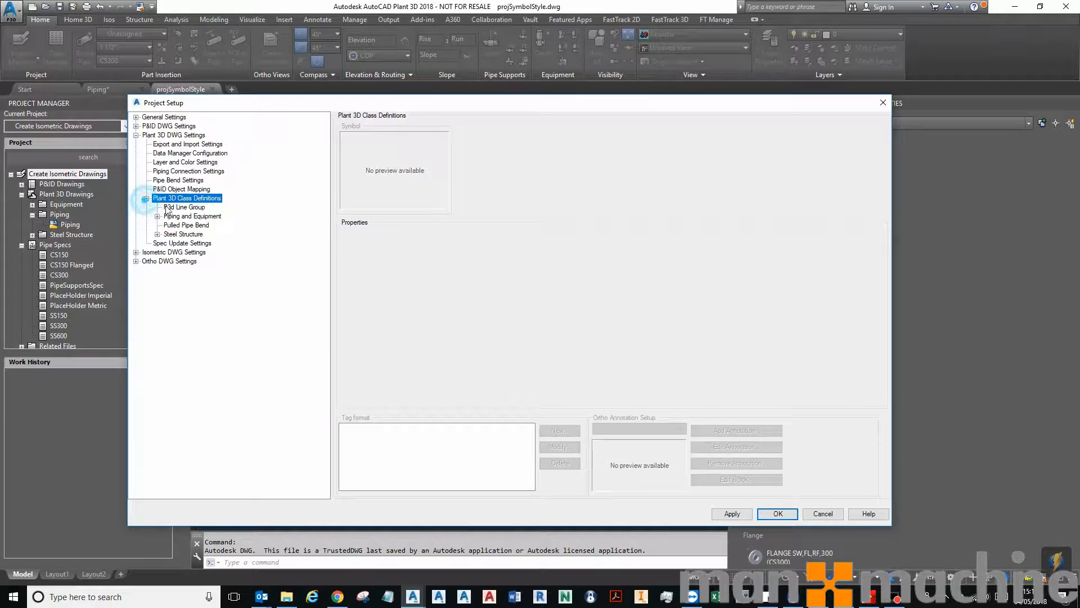
left_click(184, 207)
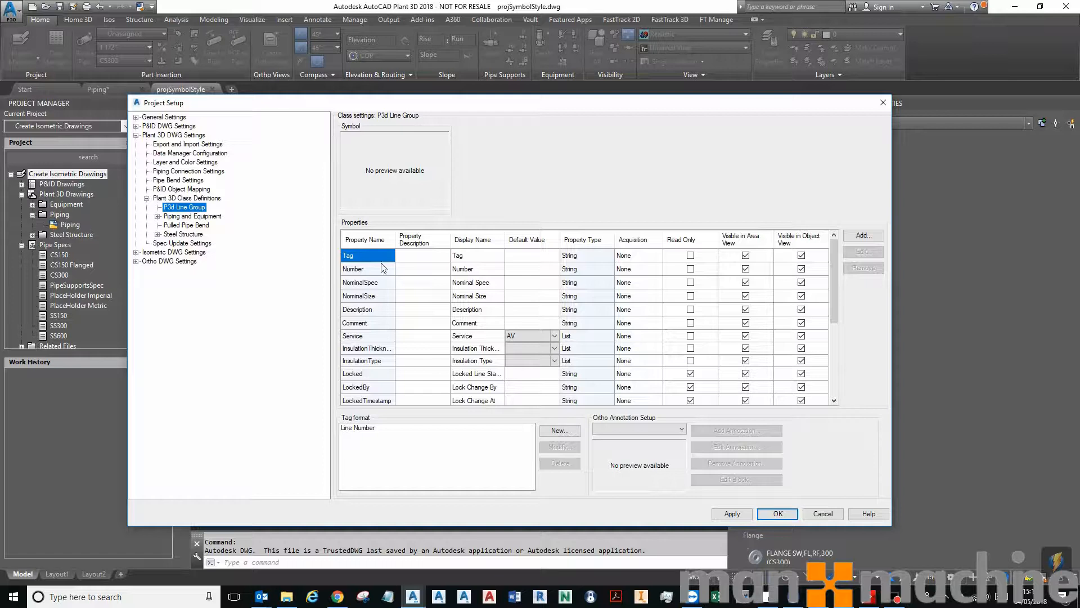
Locate and select the Service list property in the line group properties table.
left_click(367, 256)
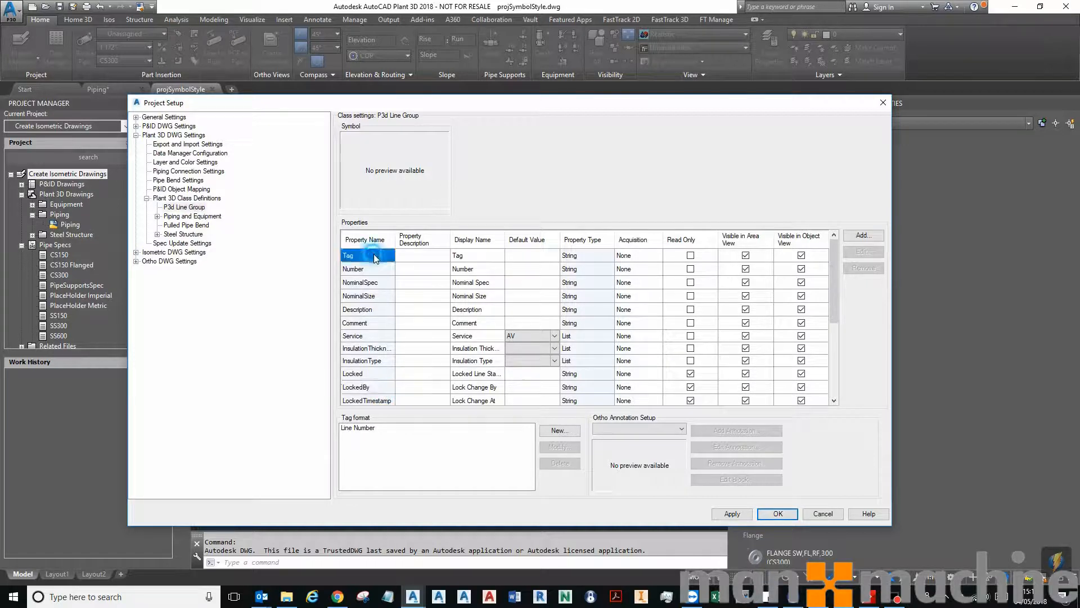
scroll("down", 3)
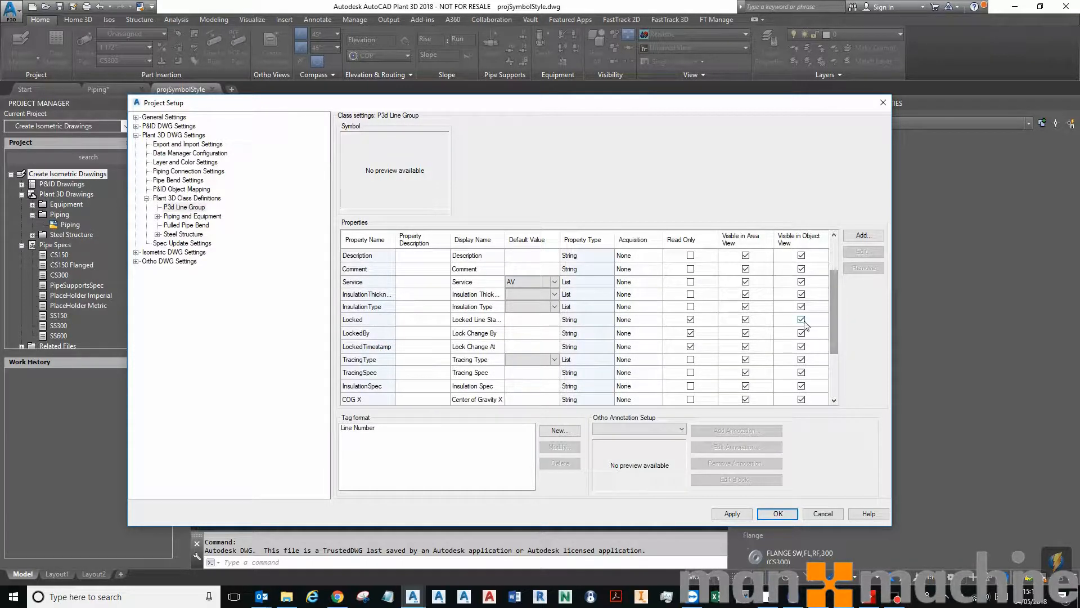
left_click(352, 281)
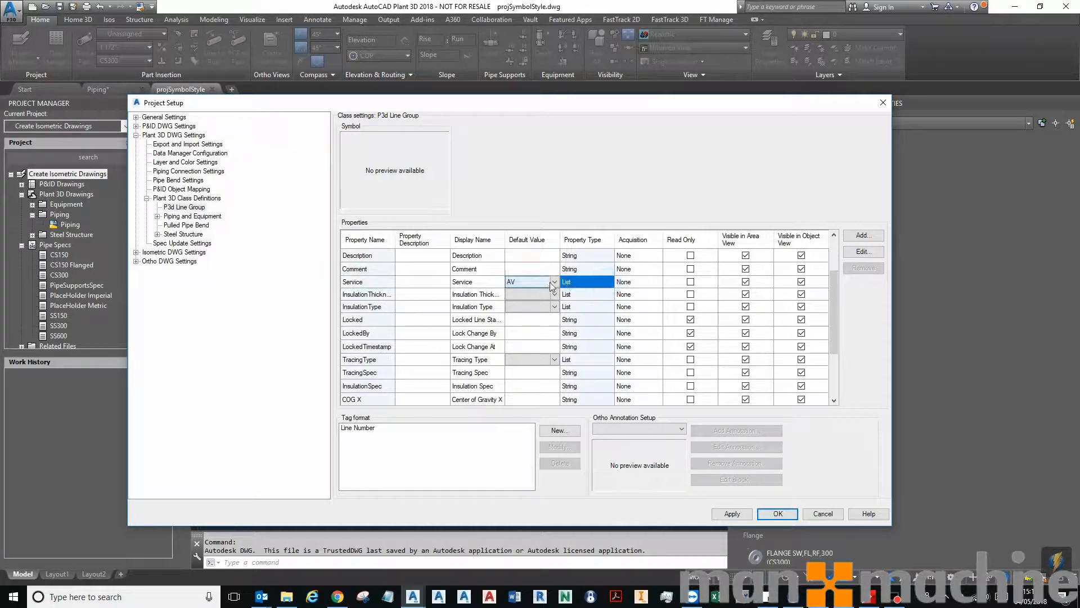
left_click(554, 282)
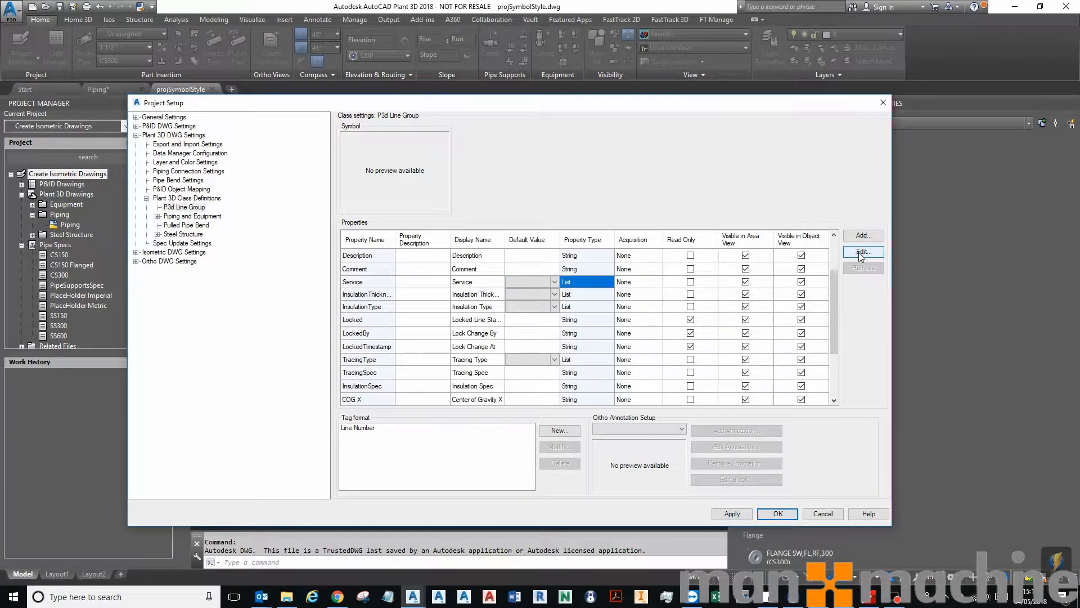
Browse the selection lists (e.g. CompressorTypes) and return to the Services list values.
left_click(863, 251)
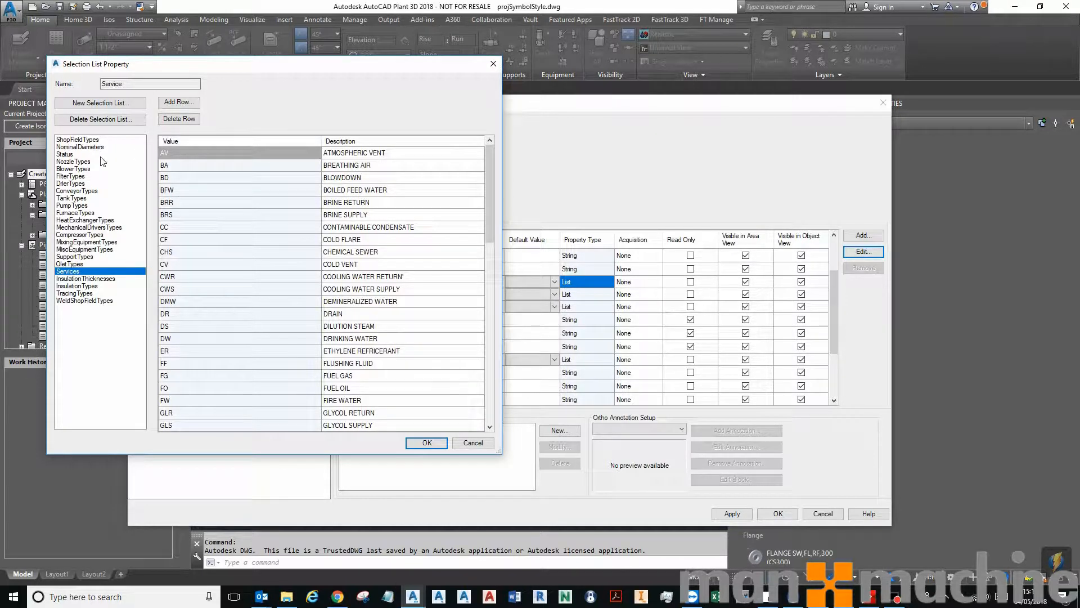
left_click(80, 146)
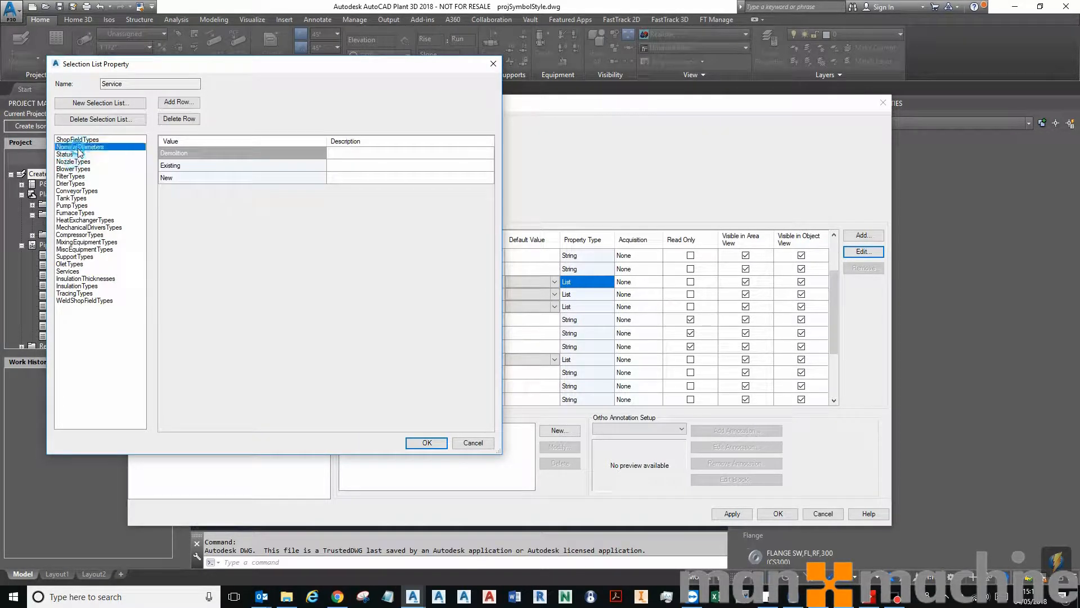
left_click(78, 234)
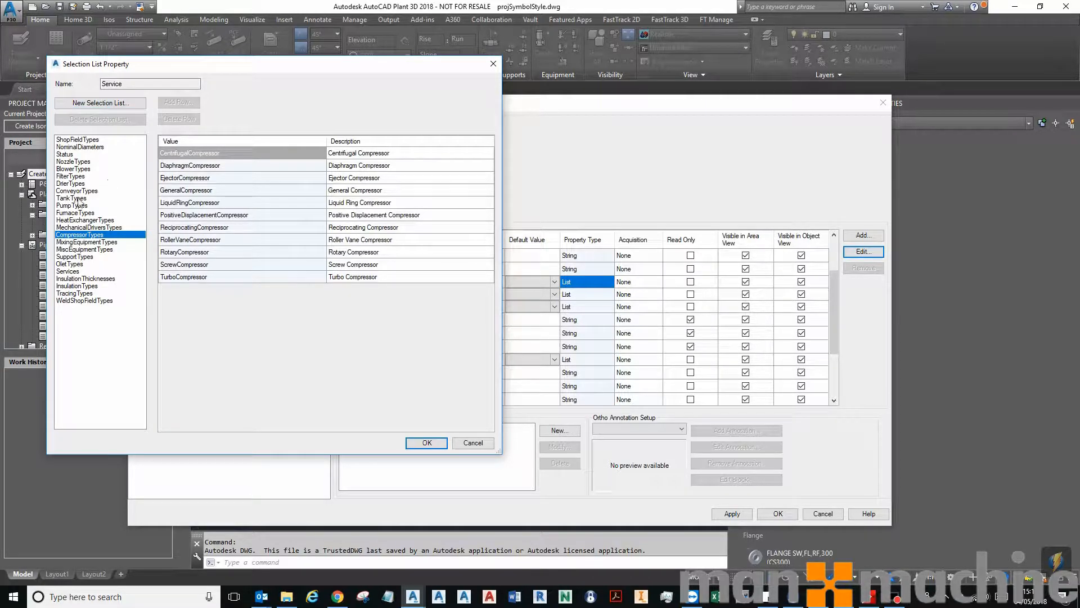
left_click(66, 272)
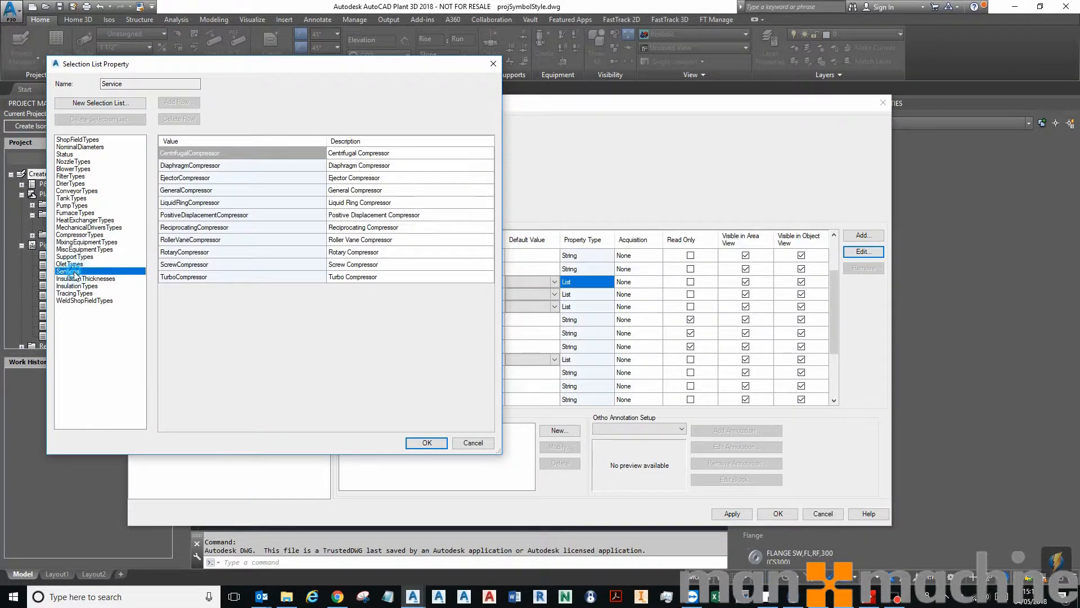
left_click(66, 271)
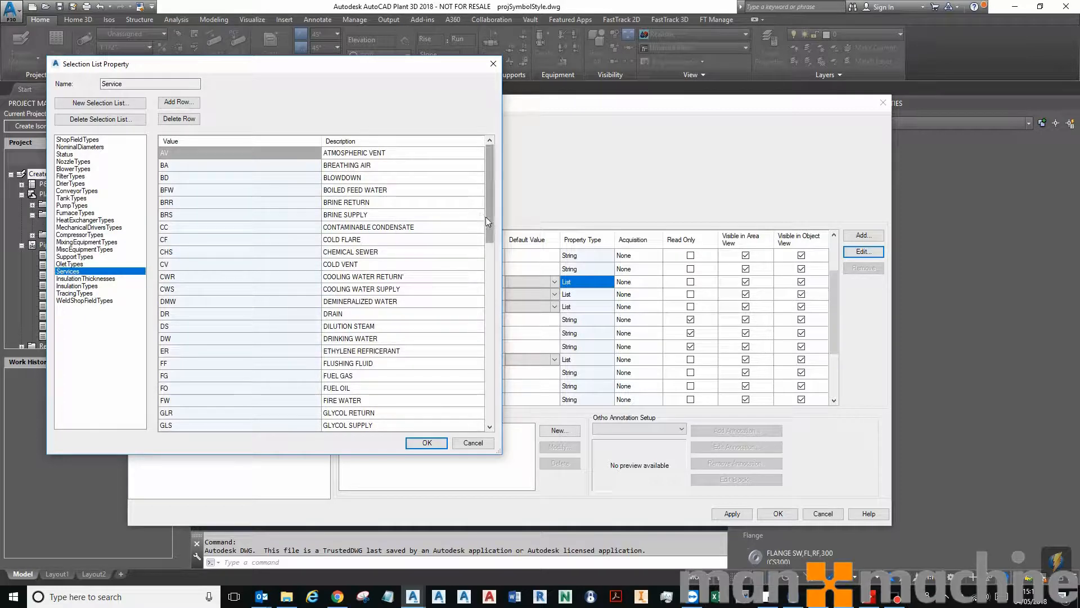
scroll("down", 3)
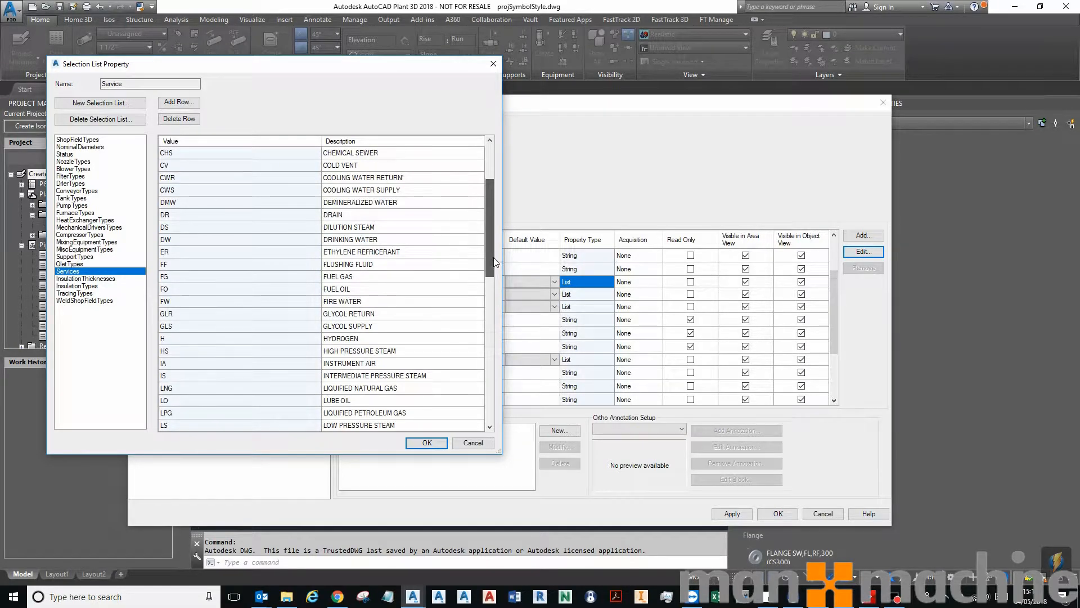
Add a new Services row with value MAM and description MAN AND MACHINE, then confirm.
left_click(179, 103)
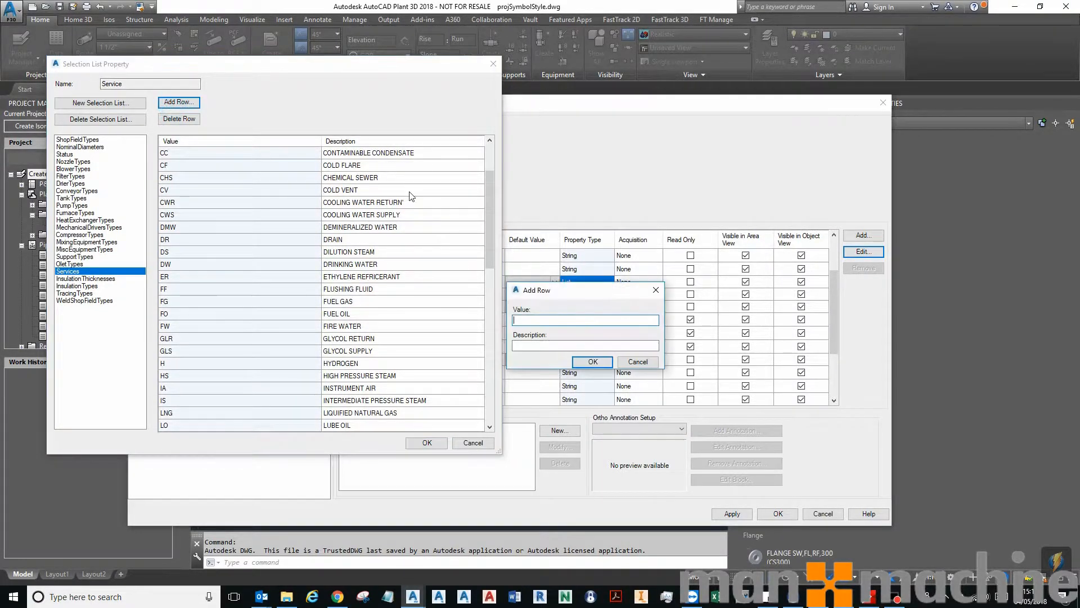
type("ma")
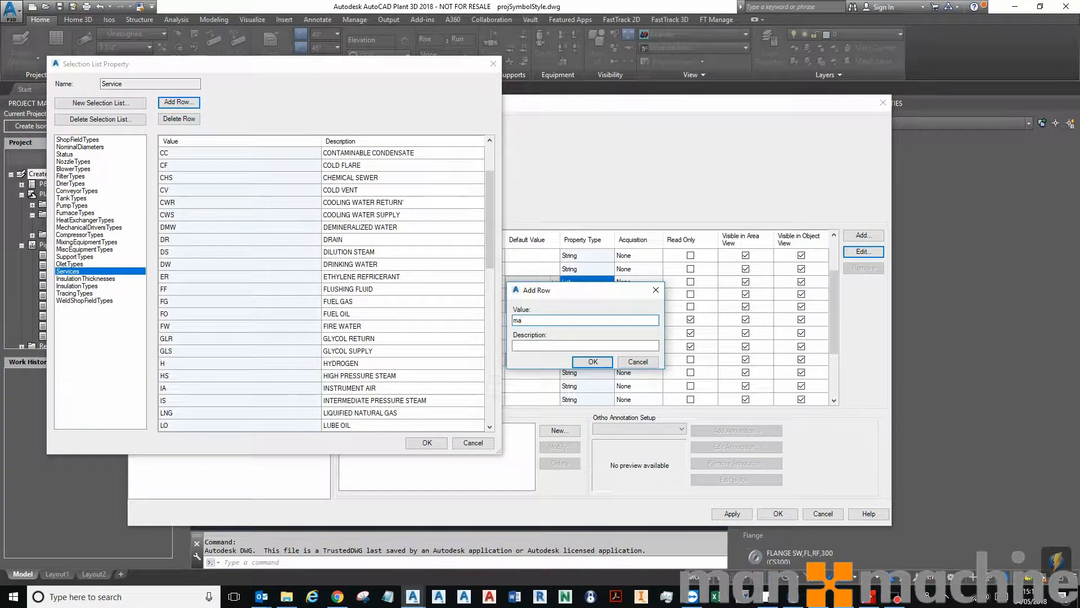
type("MAM")
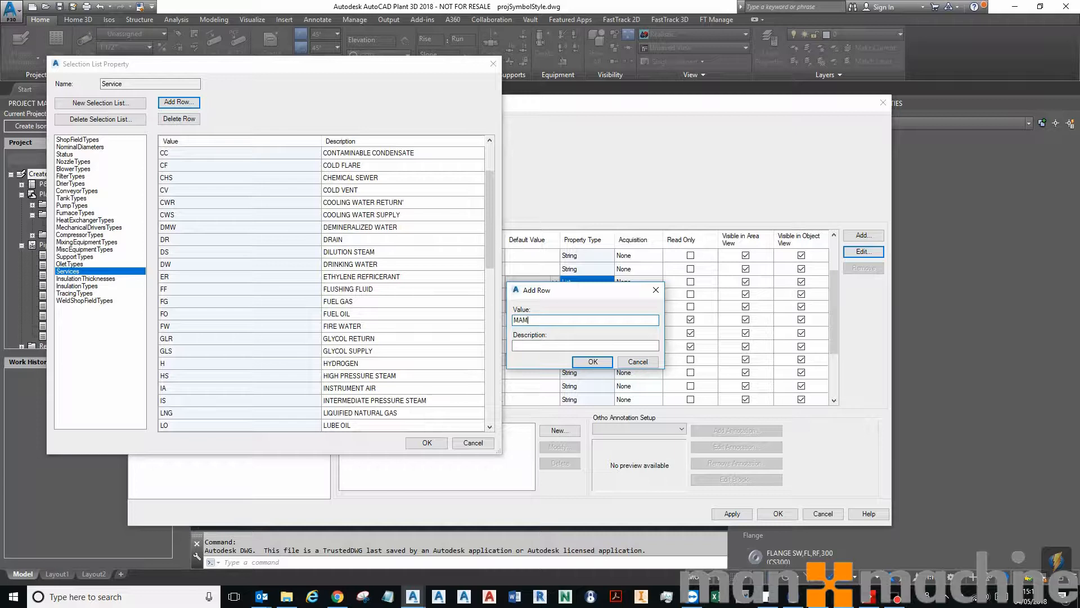
type("MAN AND MACHINE")
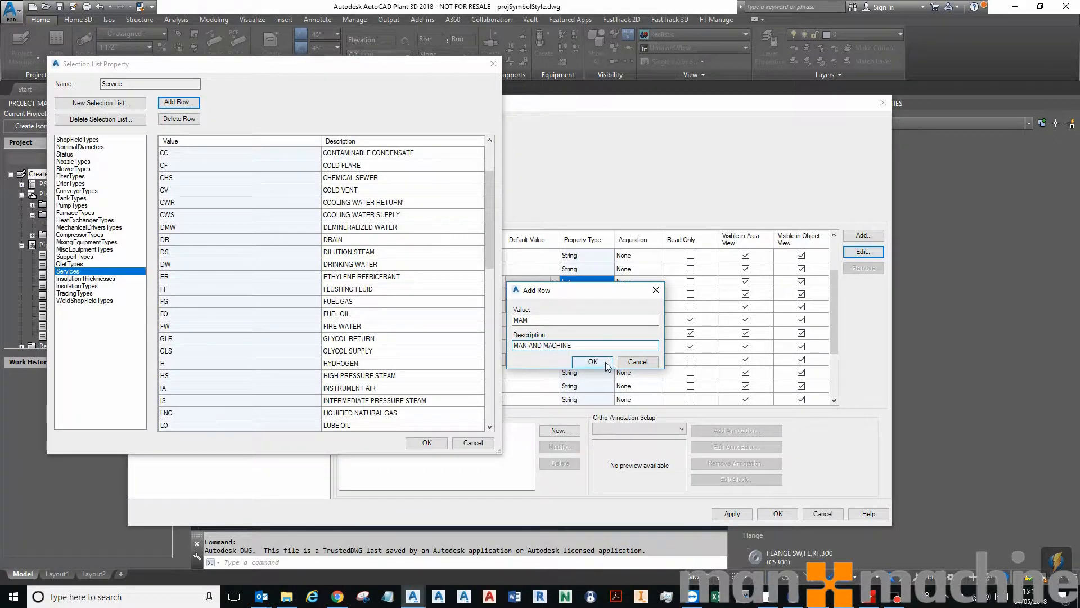
left_click(591, 361)
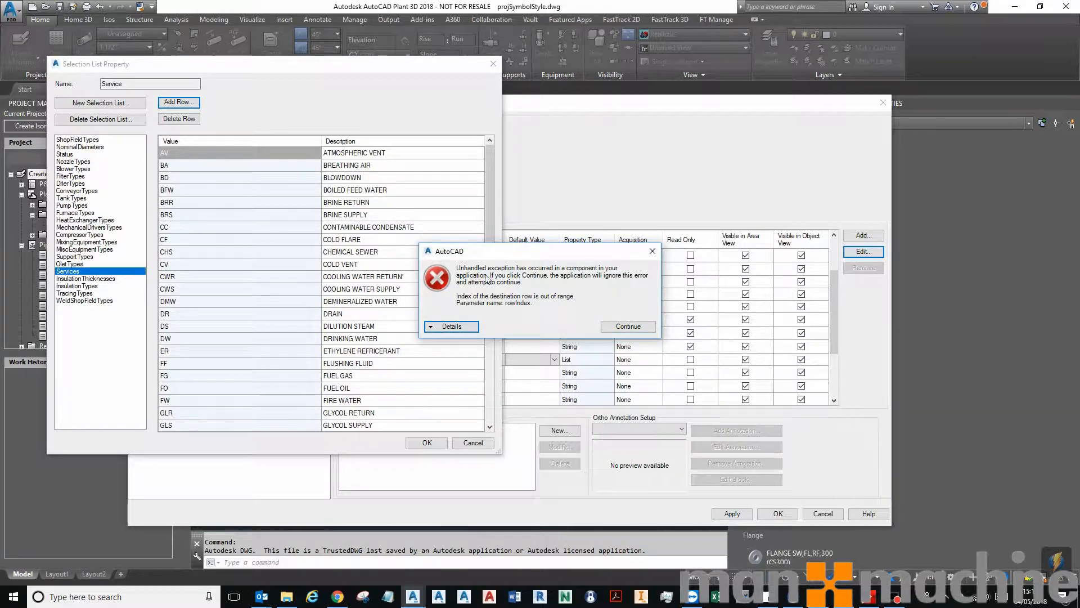
Dismiss the unhandled exception, commit the MAM row and save the updated Services list.
left_click(627, 327)
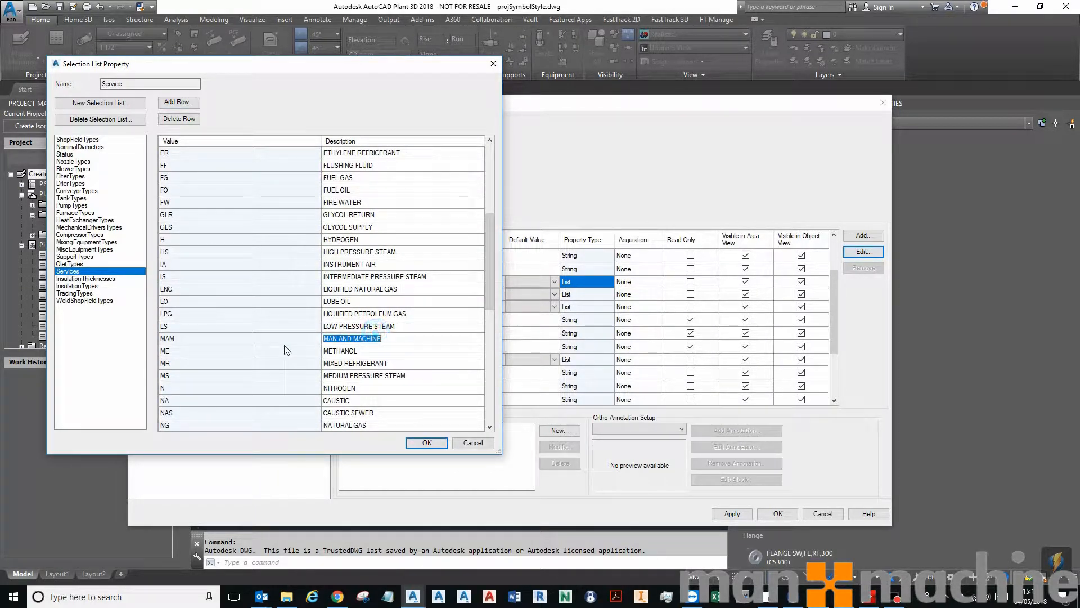
left_click(237, 339)
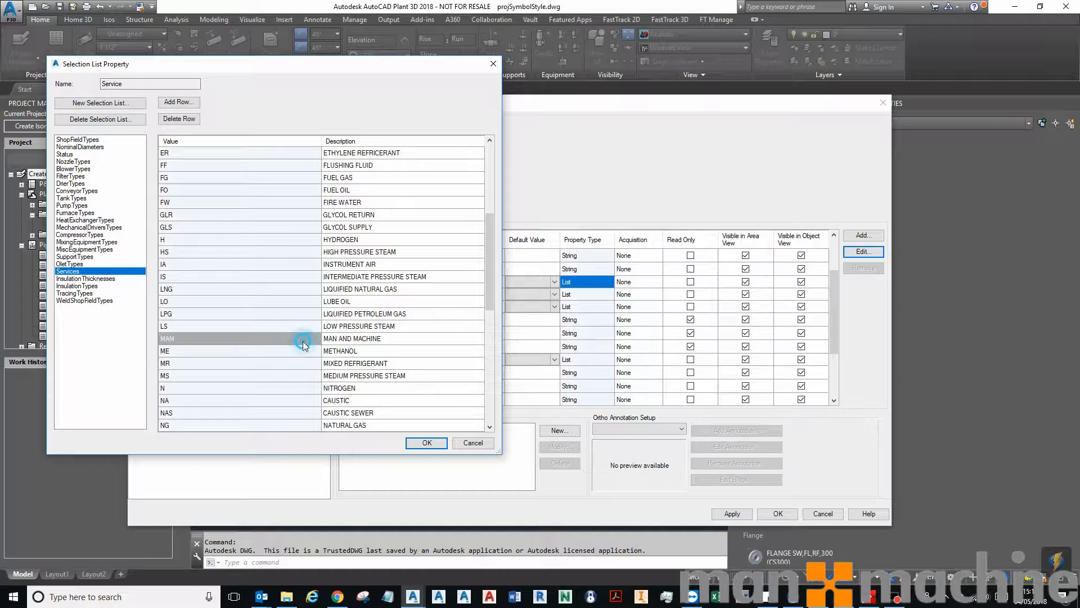
left_click(426, 443)
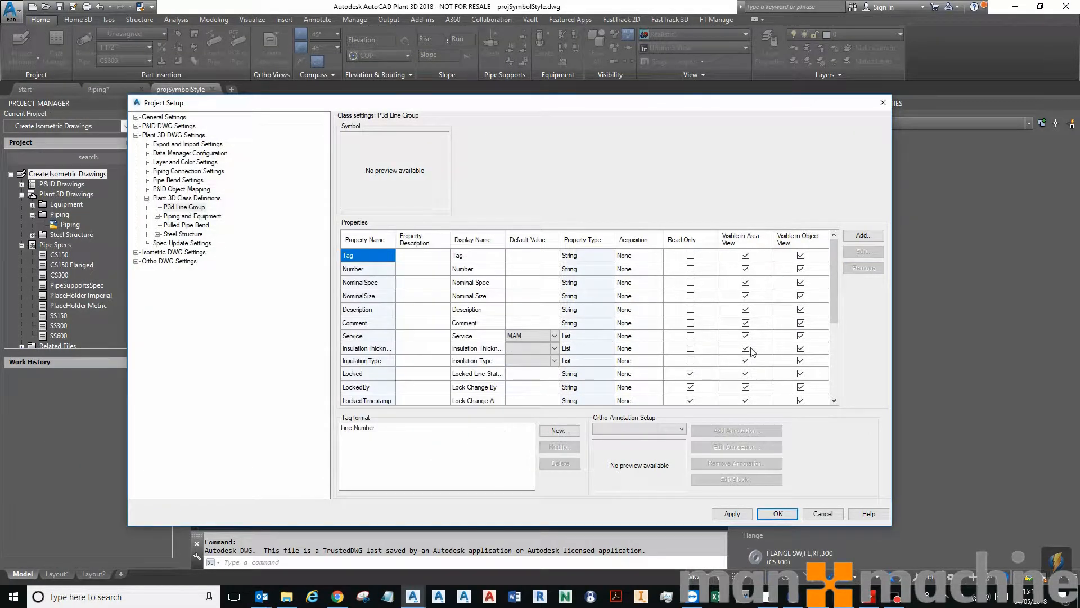
Switch Project Setup to the Layer and Color Settings page under Plant 3D DWG Settings.
left_click(555, 335)
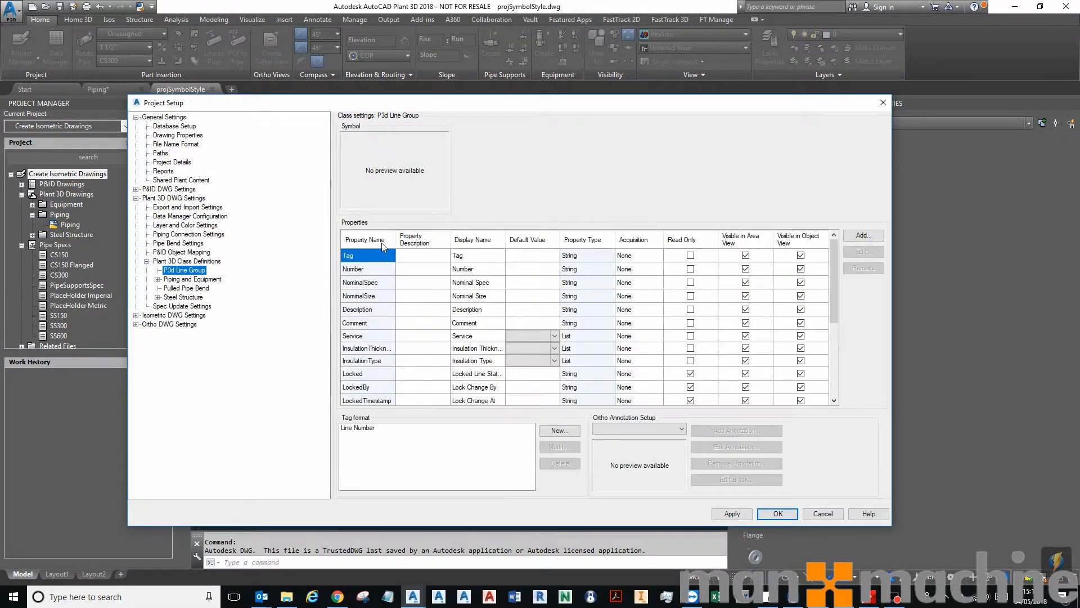
left_click(186, 225)
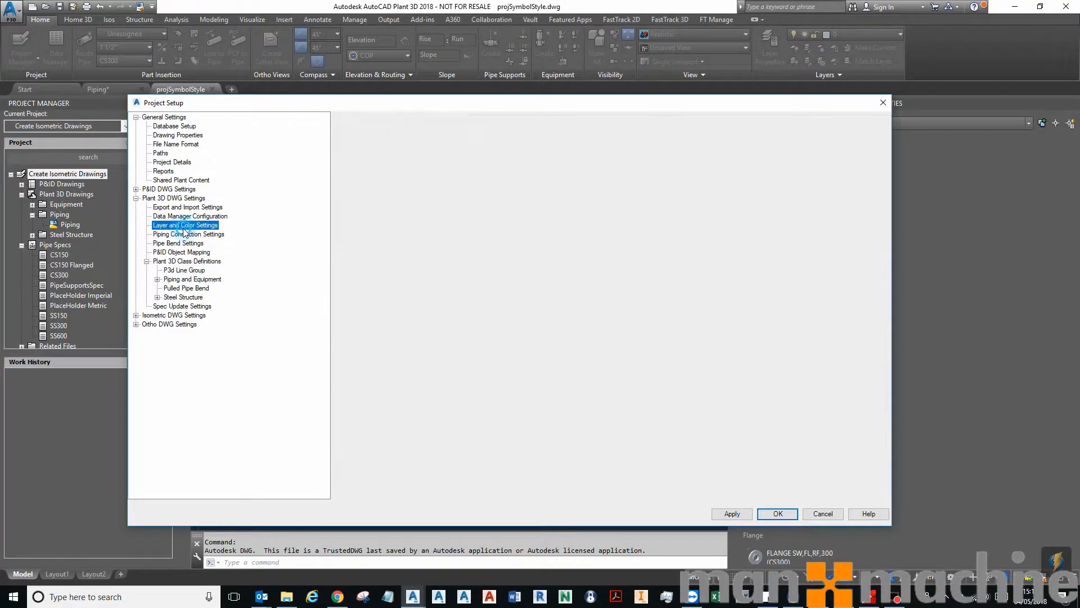
left_click(185, 225)
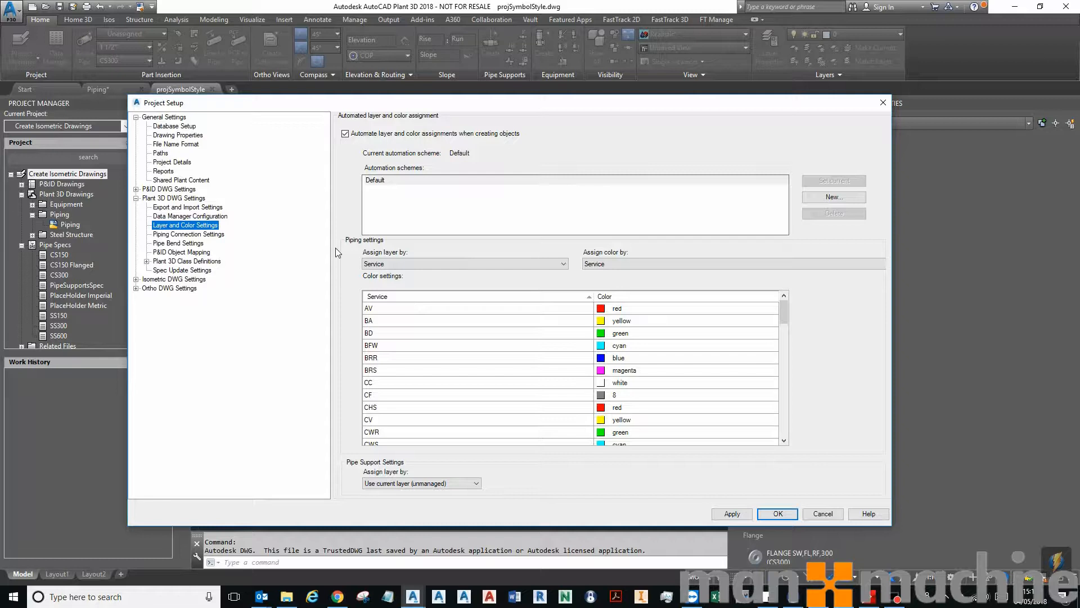
left_click(461, 264)
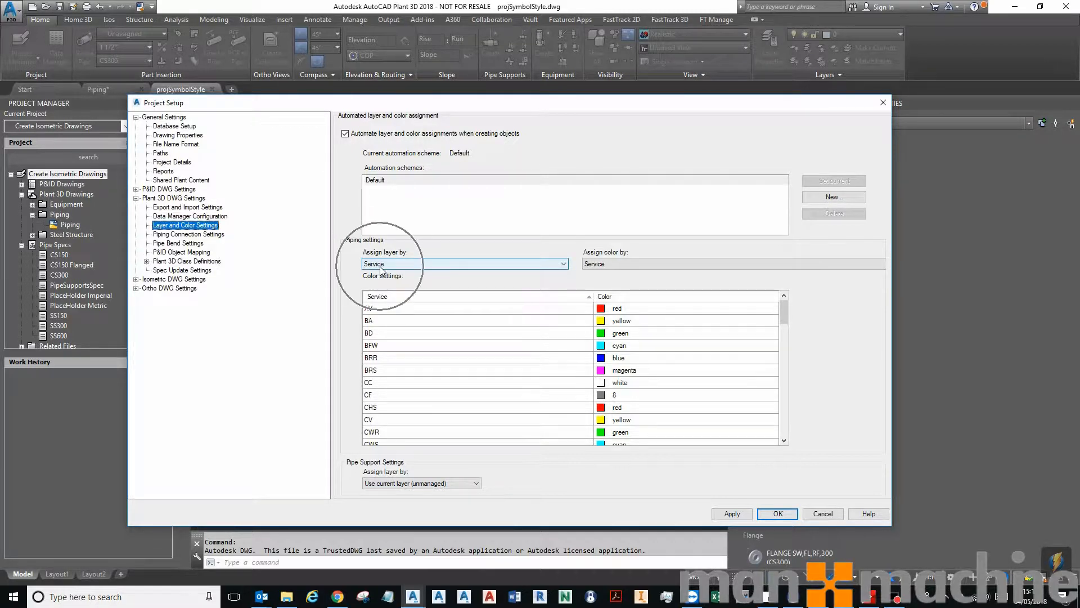
left_click(732, 263)
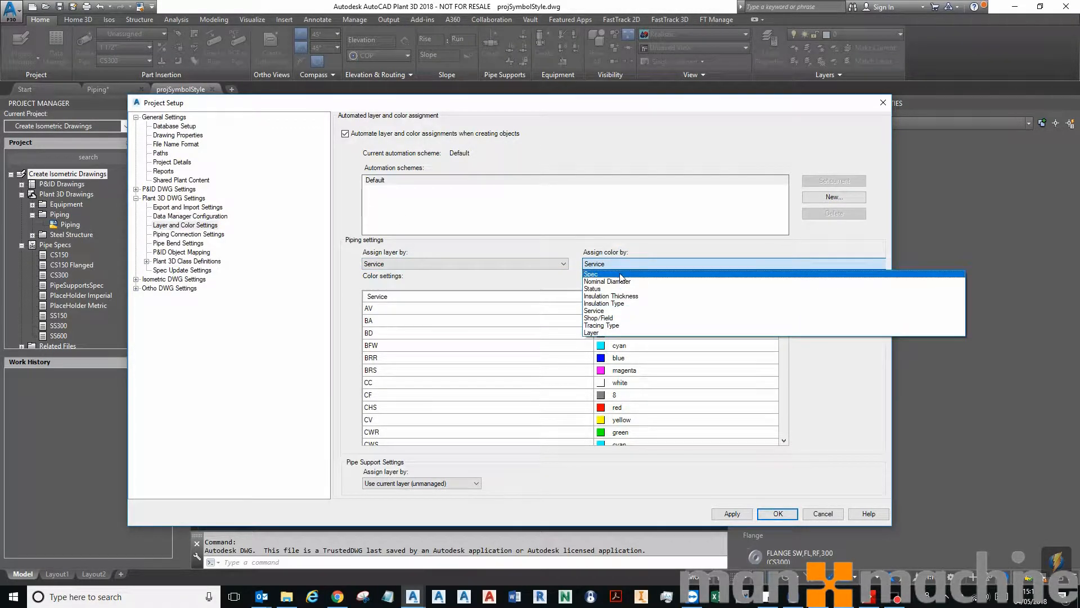
mouse_move(611, 296)
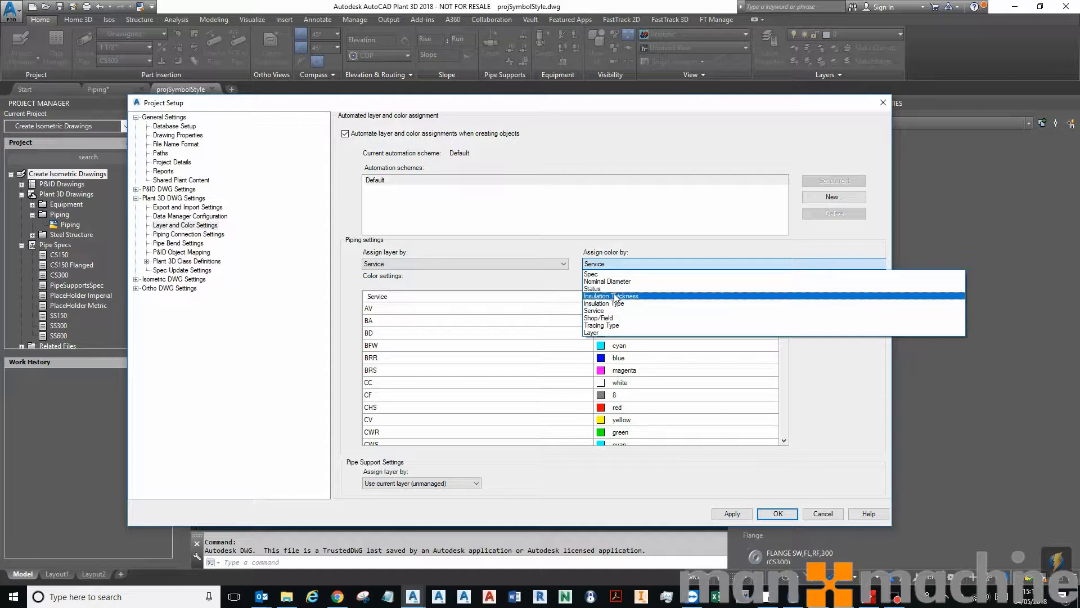
mouse_move(613, 281)
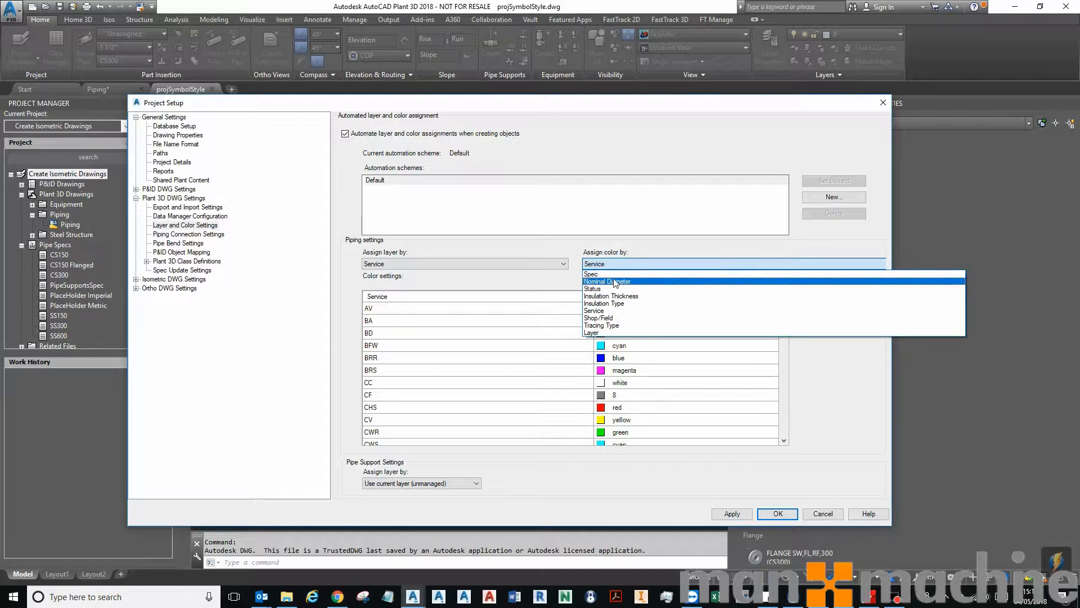
mouse_move(551, 275)
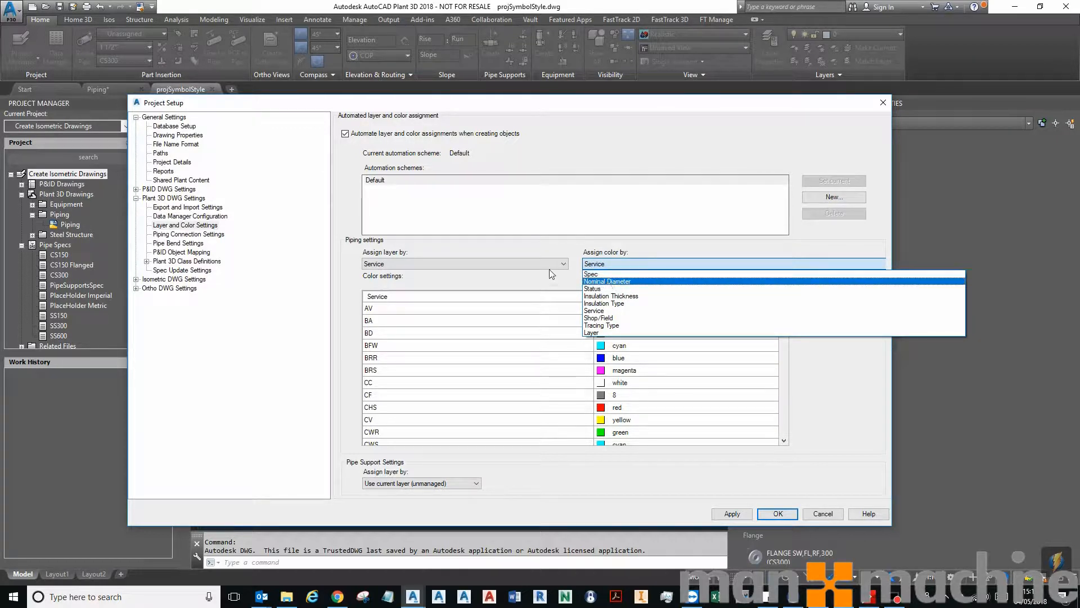
mouse_move(603, 273)
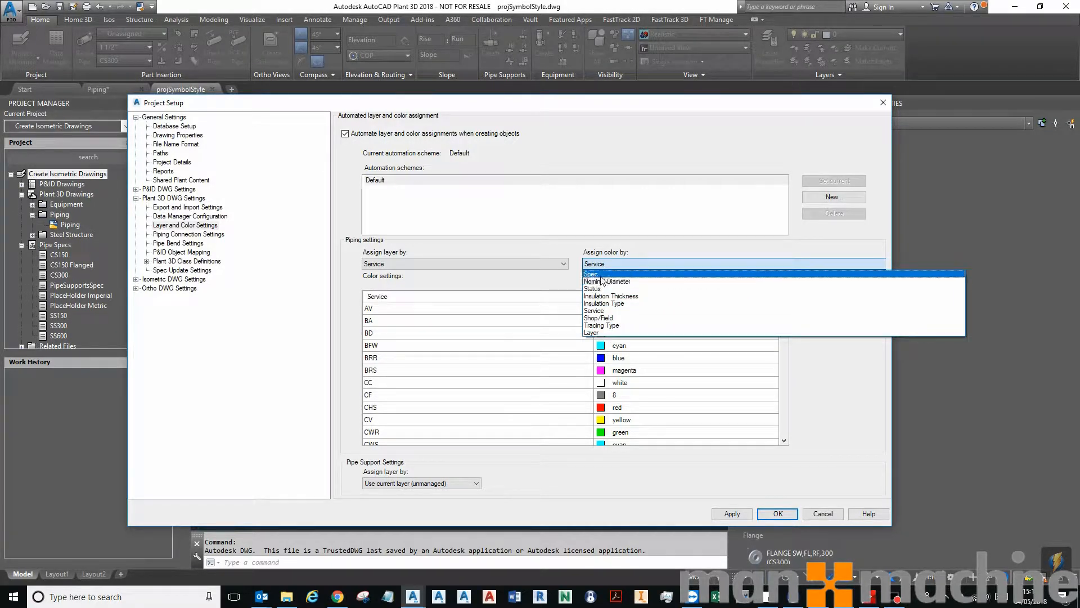
mouse_move(612, 317)
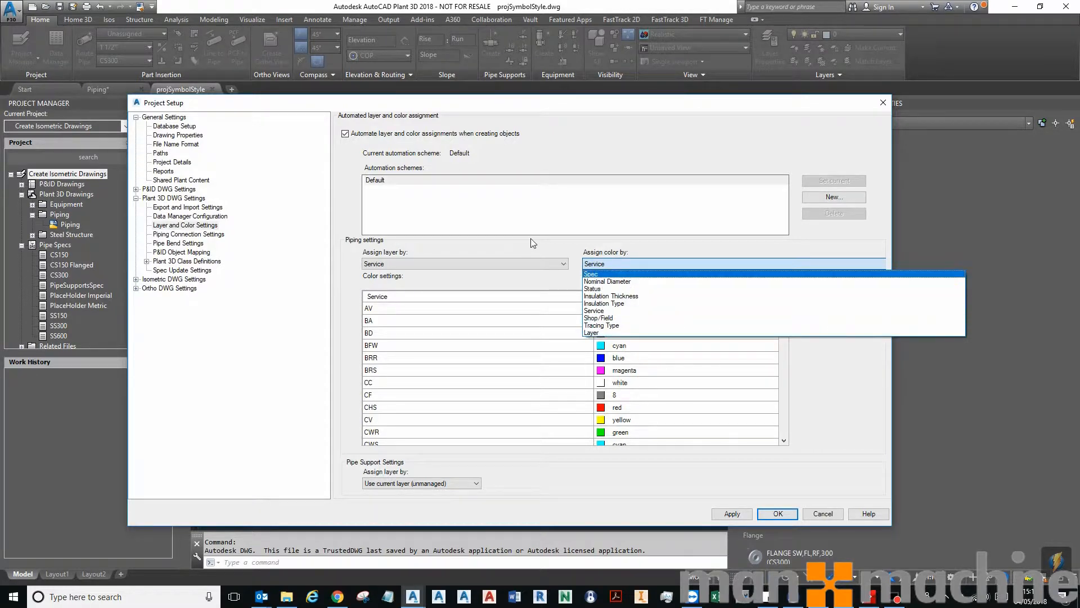
left_click(562, 263)
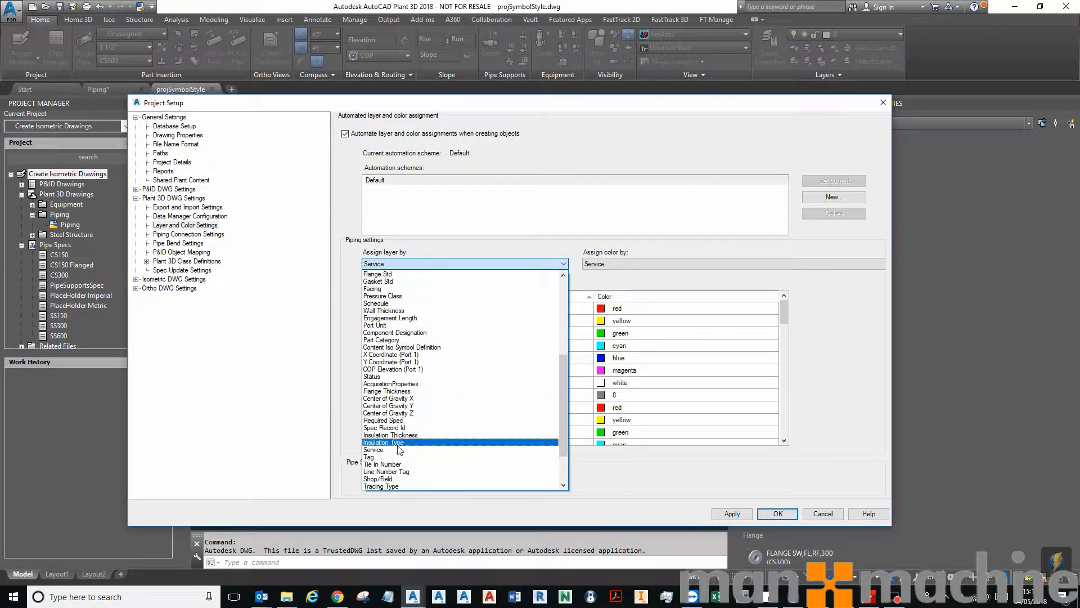
left_click(374, 449)
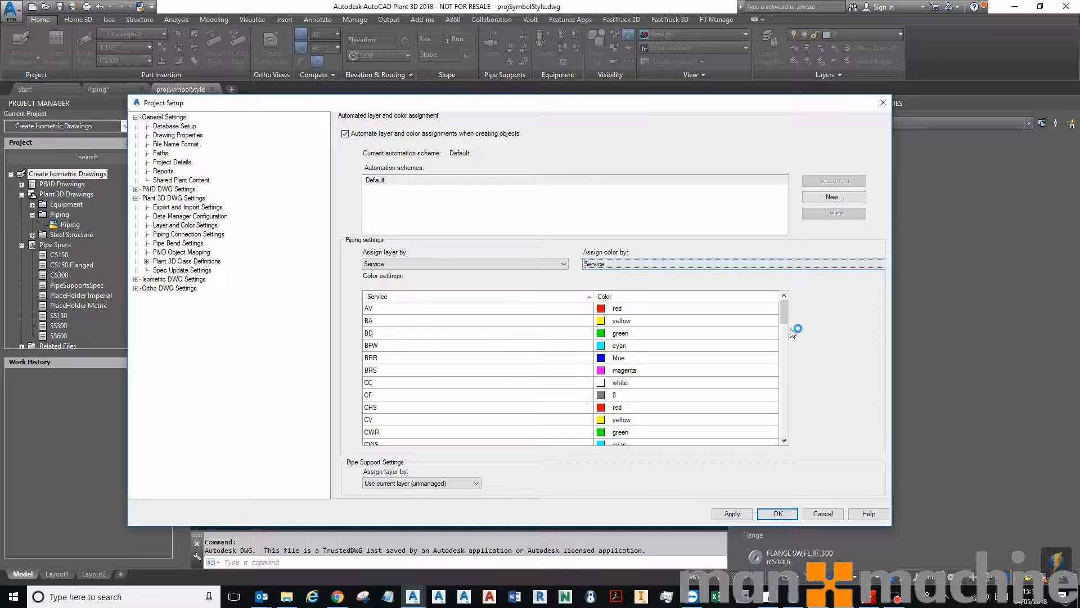
Scroll the colour list to the MAM service shown in red and save the Project Setup.
left_click_drag(793, 330, 792, 346)
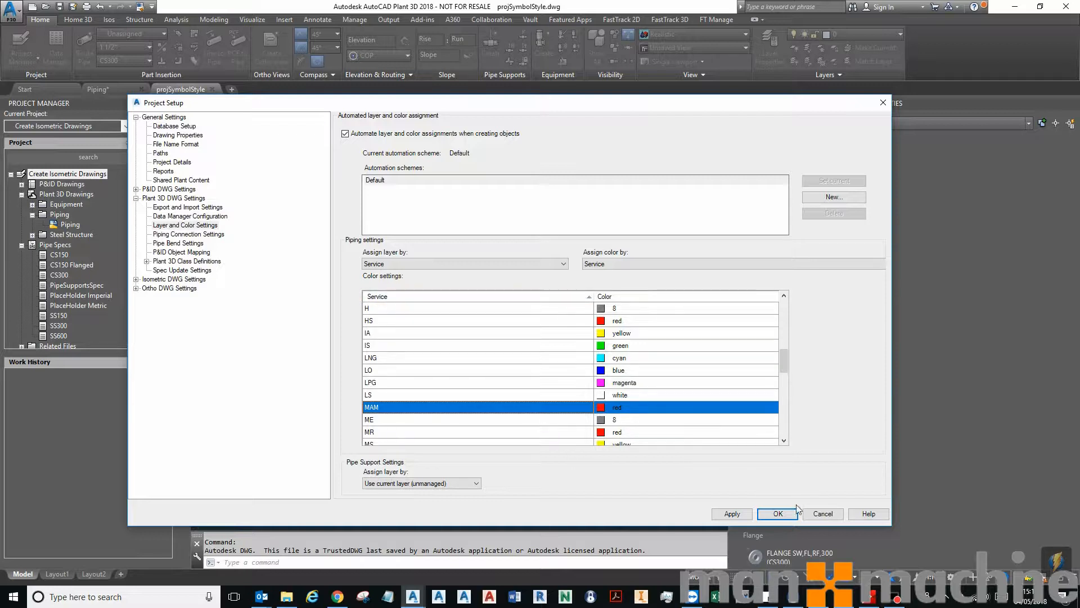
left_click(777, 513)
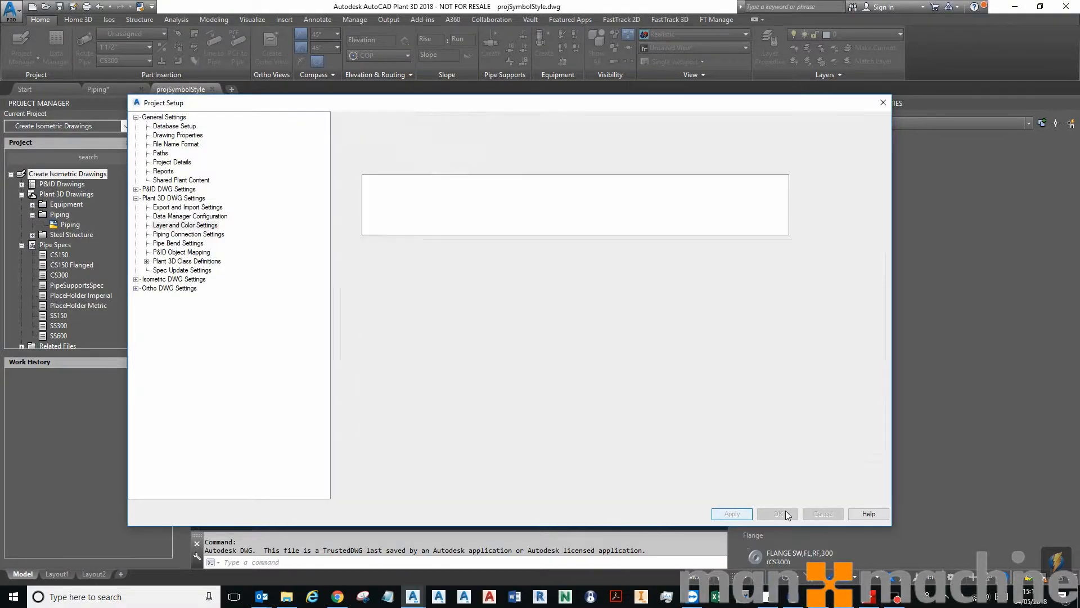
Back in the Piping model, set the selected pipe run's Service to MAM in Properties.
left_click(777, 513)
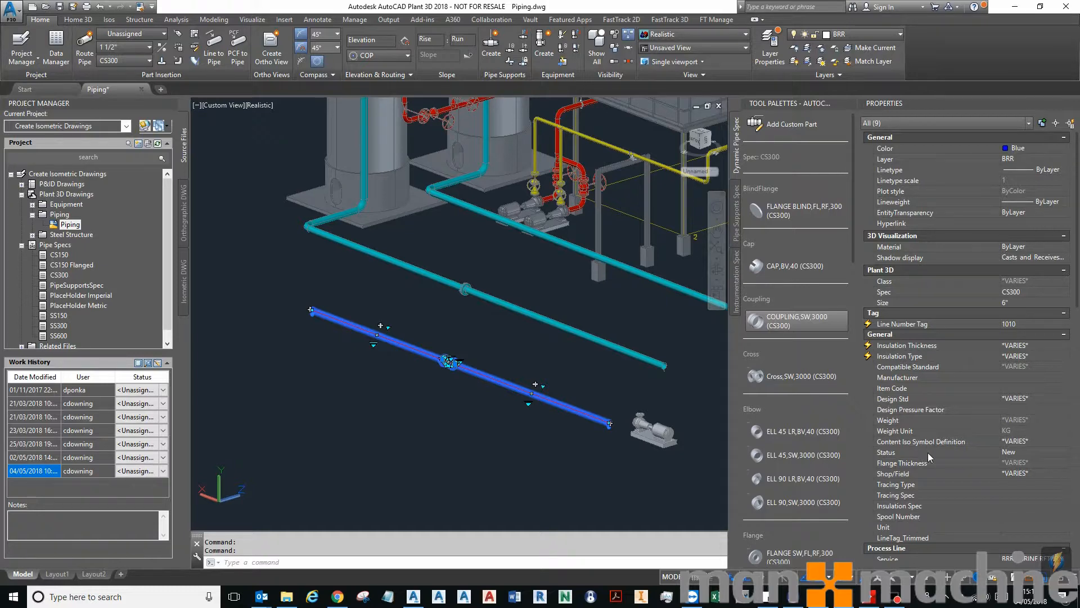
mouse_move(990, 338)
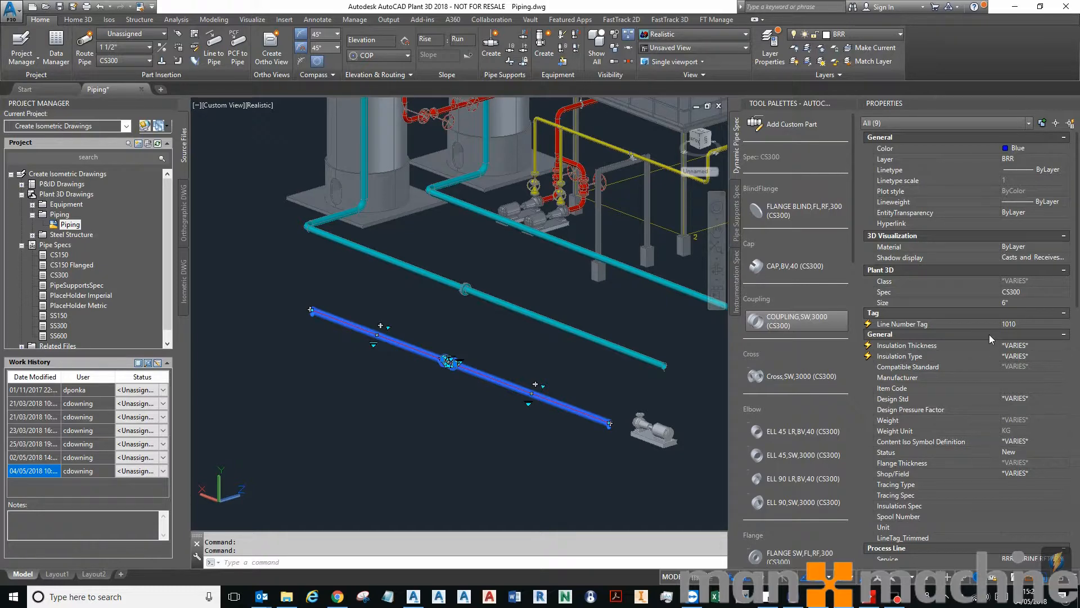
scroll("down", 3)
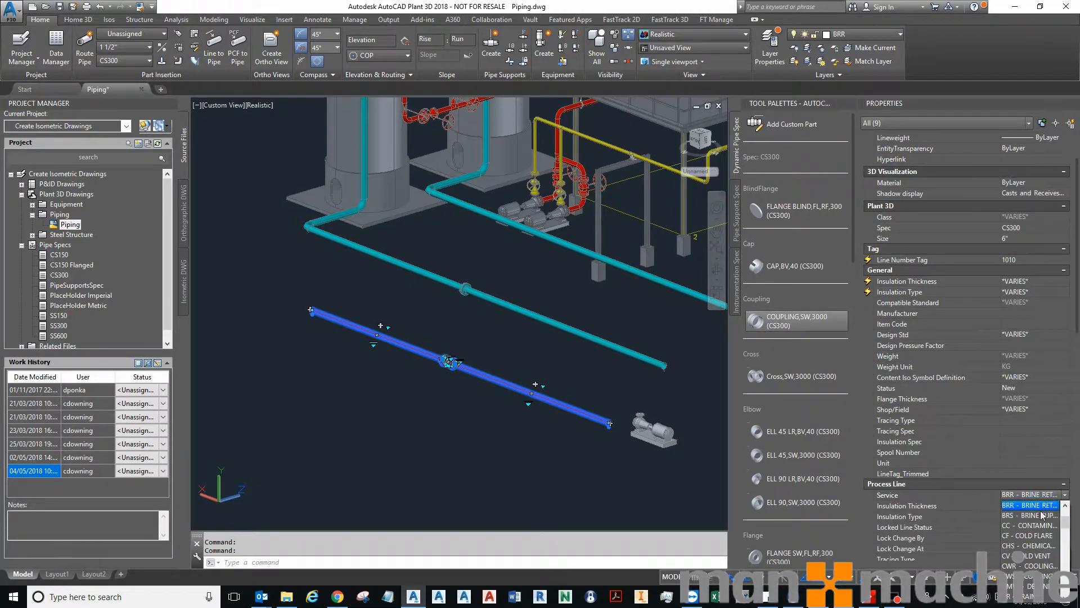
scroll("down", 3)
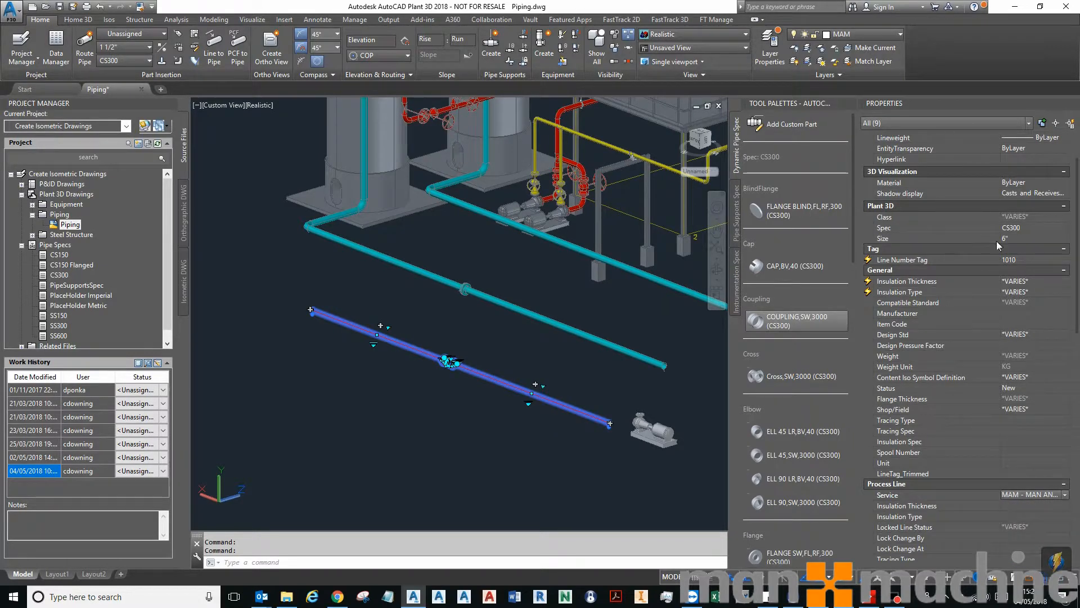
mouse_move(1054, 530)
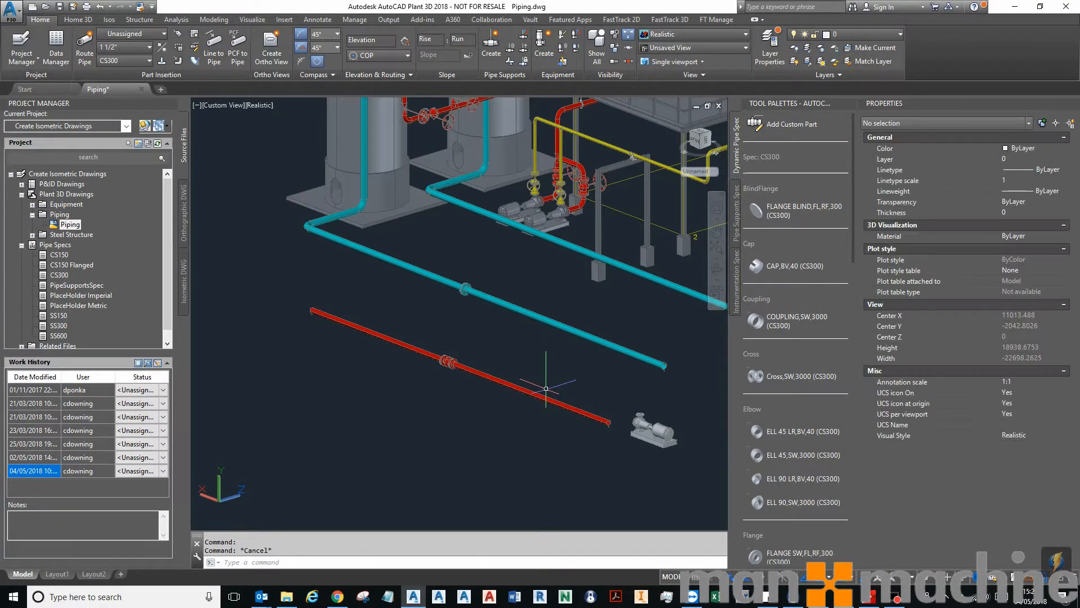
mouse_move(513, 387)
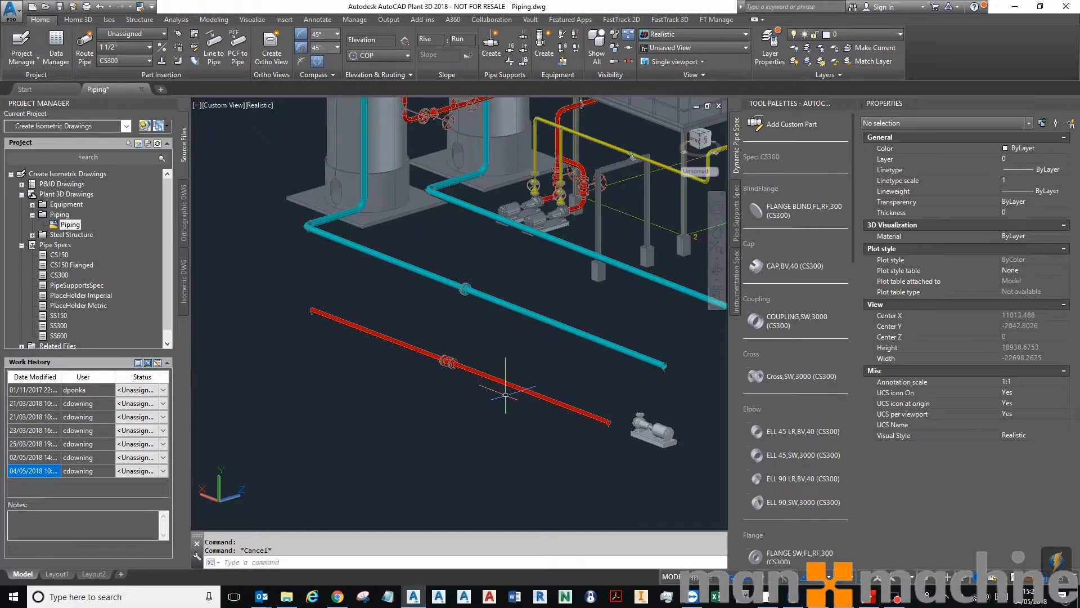
mouse_move(484, 365)
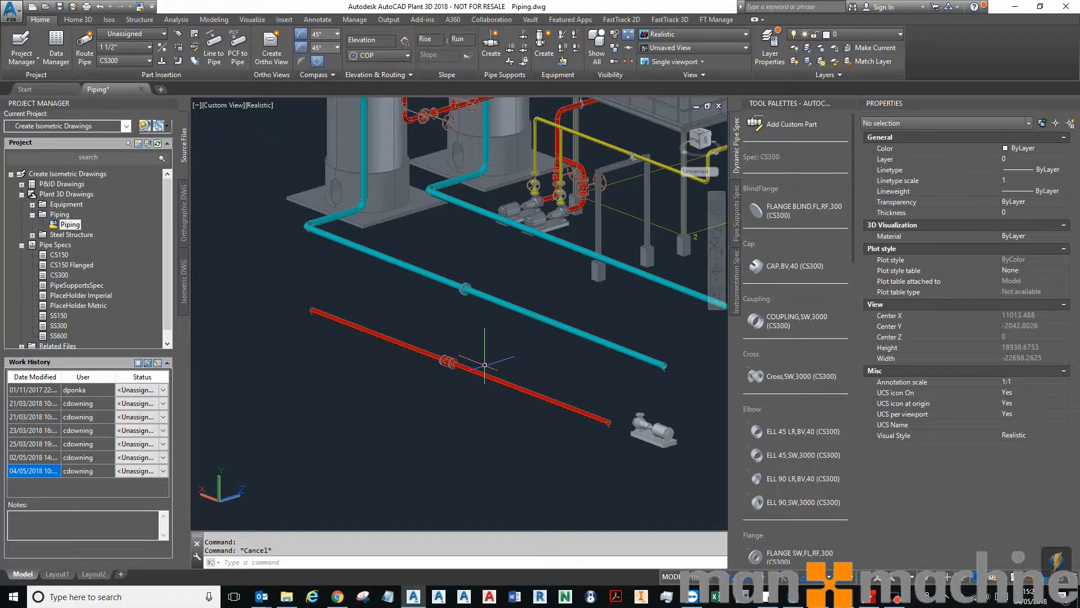